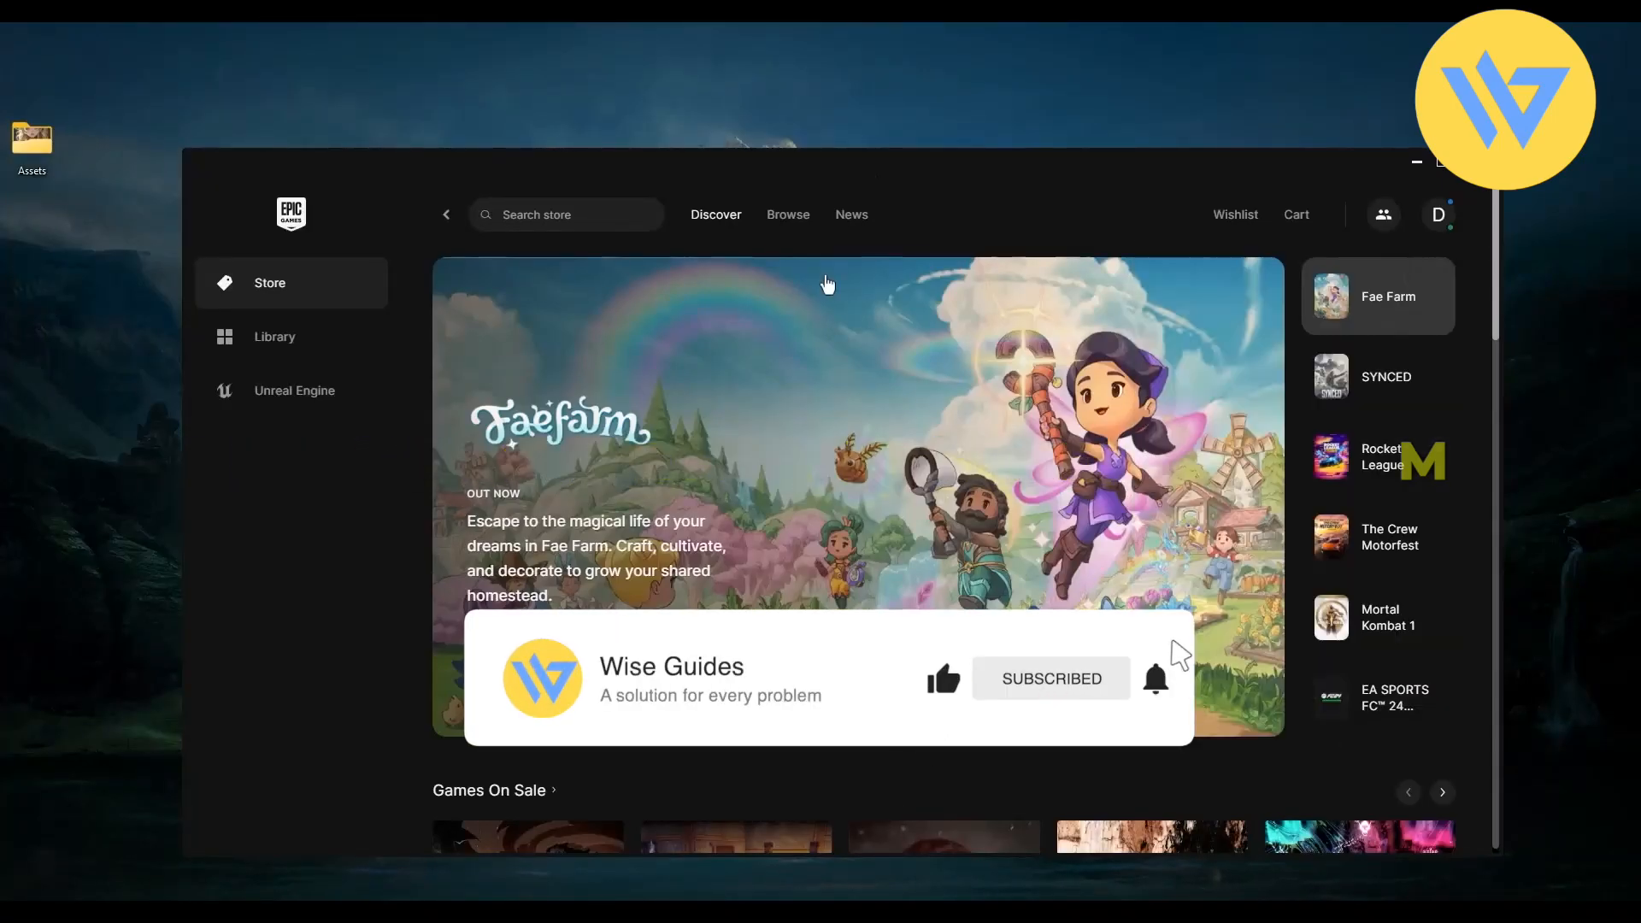
# Open the account dropdown from the profile avatar on the store page.
pyautogui.click(1378, 376)
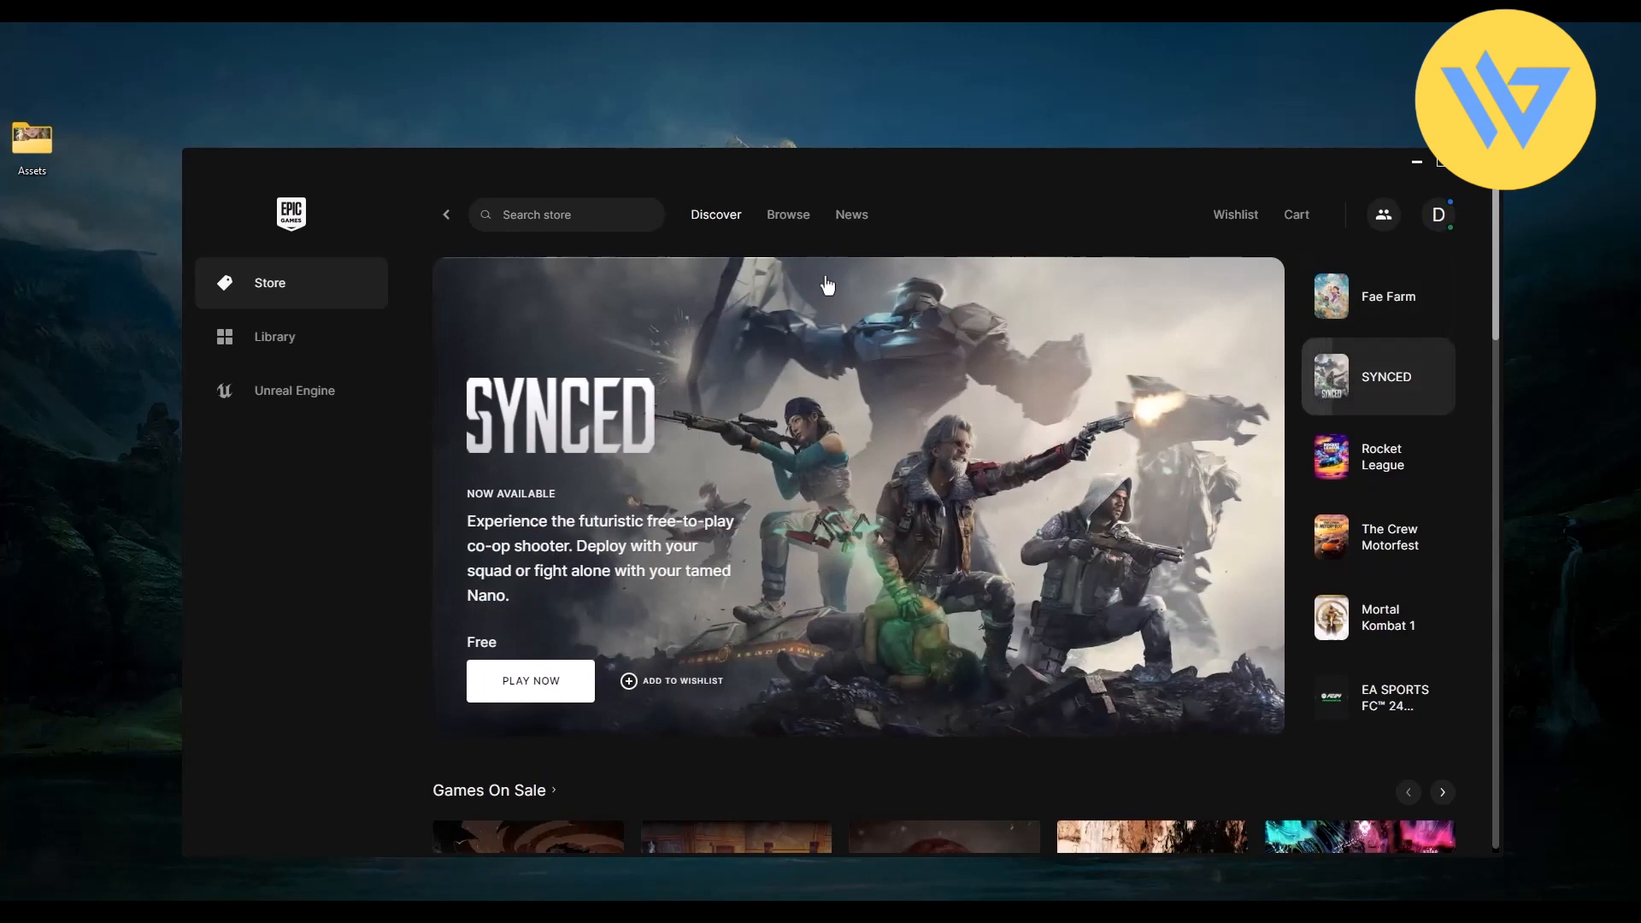
pyautogui.click(1436, 215)
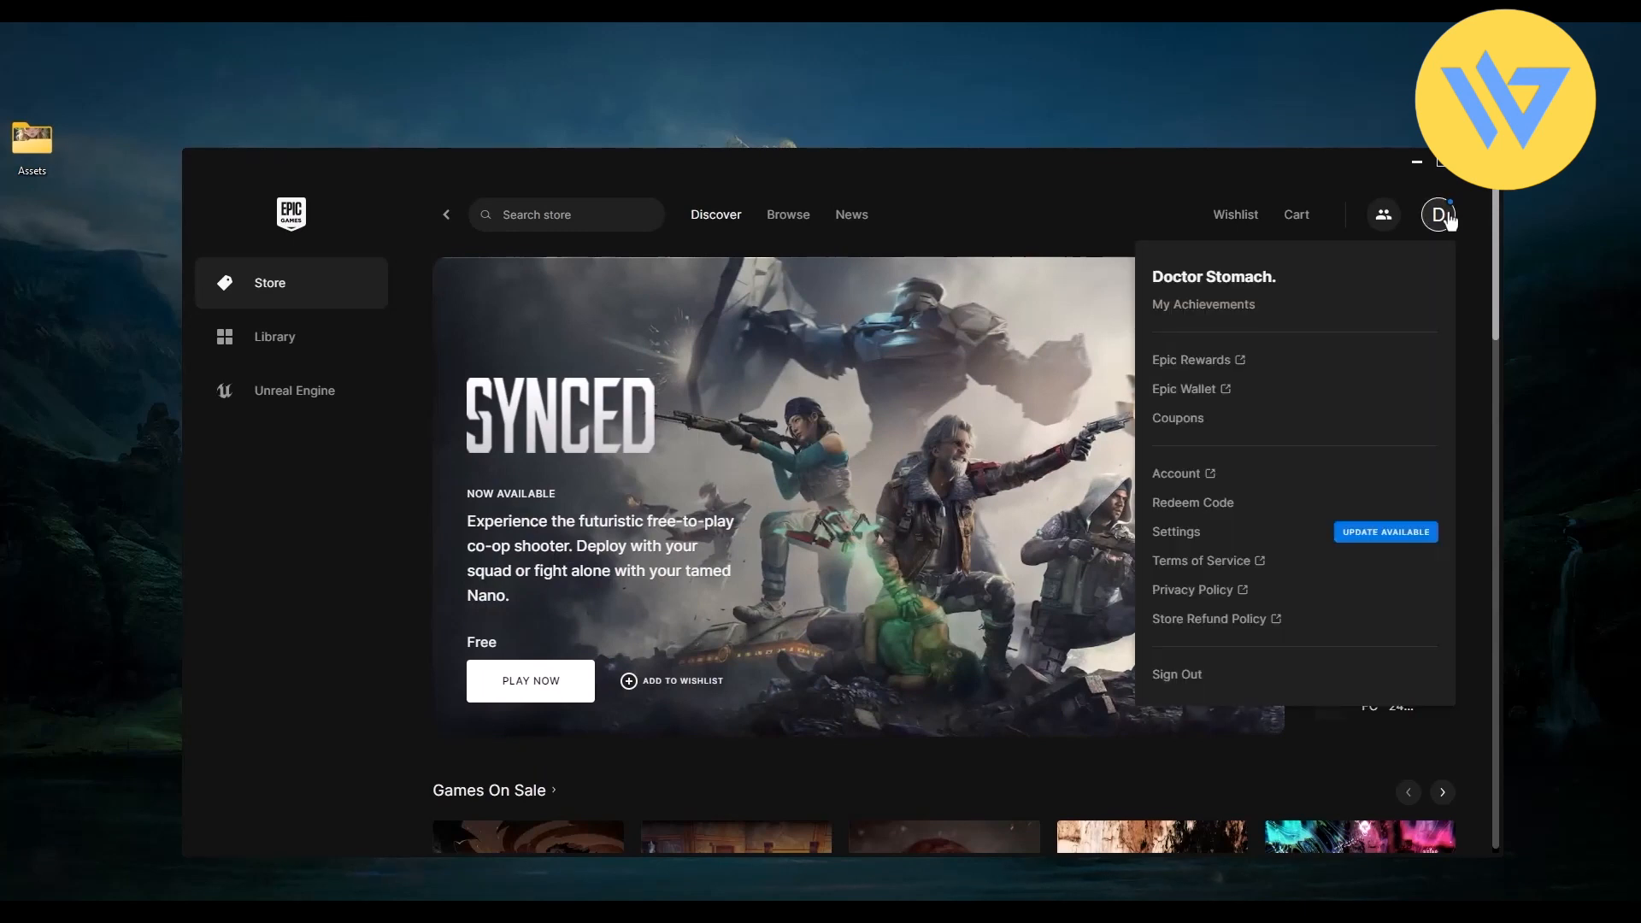
# Go to Account settings on the website and the Apps and Accounts section.
pyautogui.click(1177, 473)
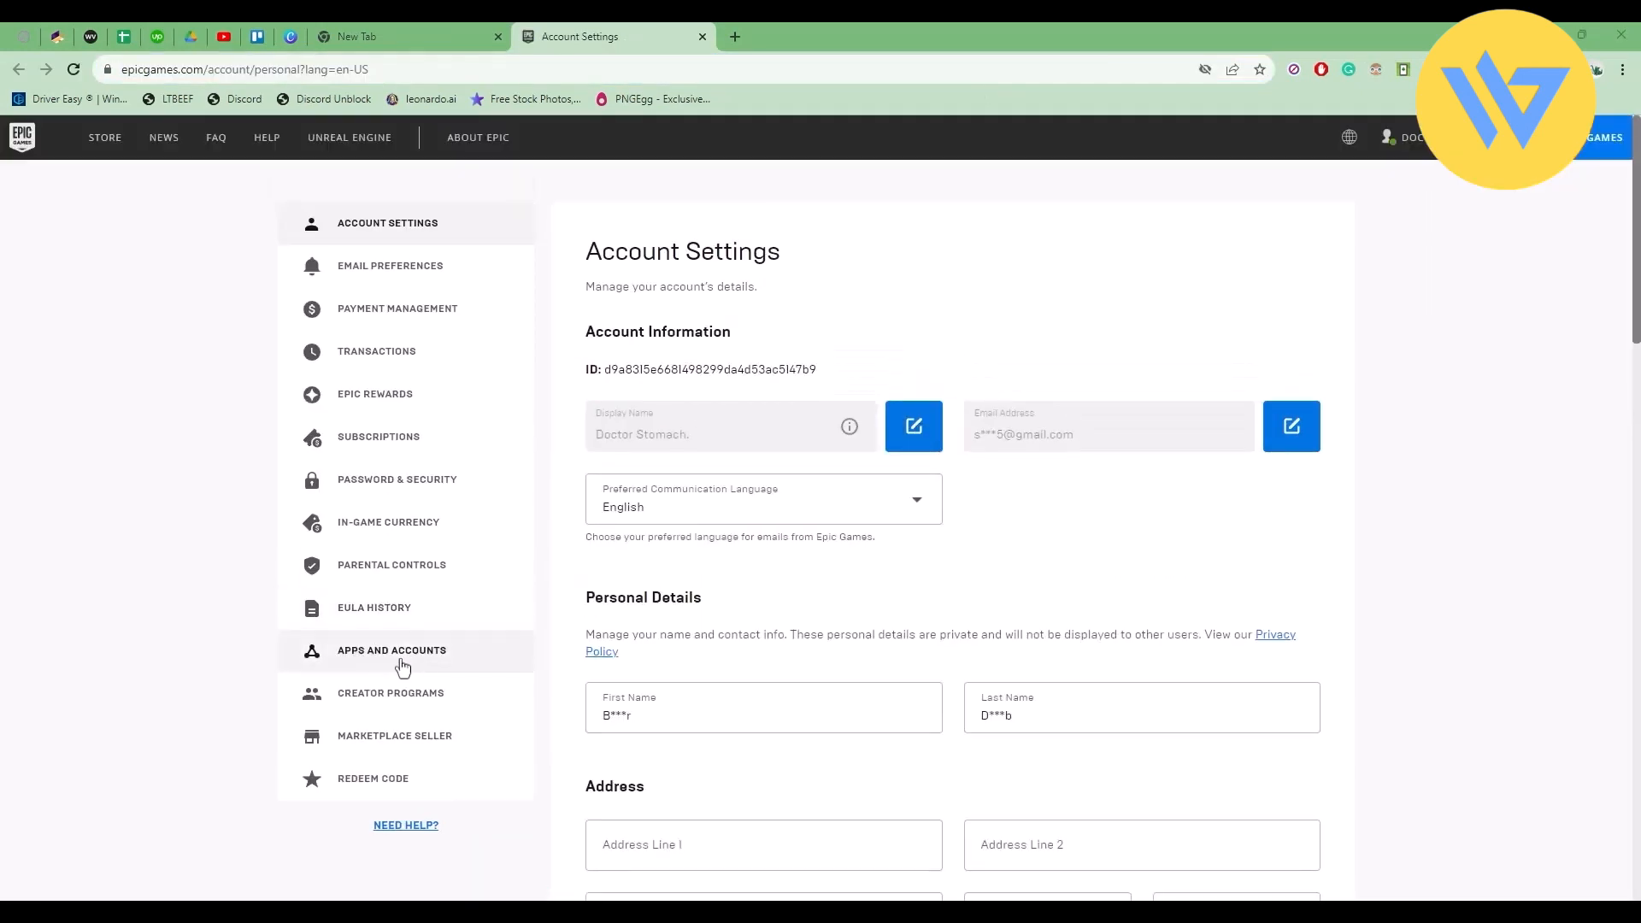
pyautogui.click(391, 650)
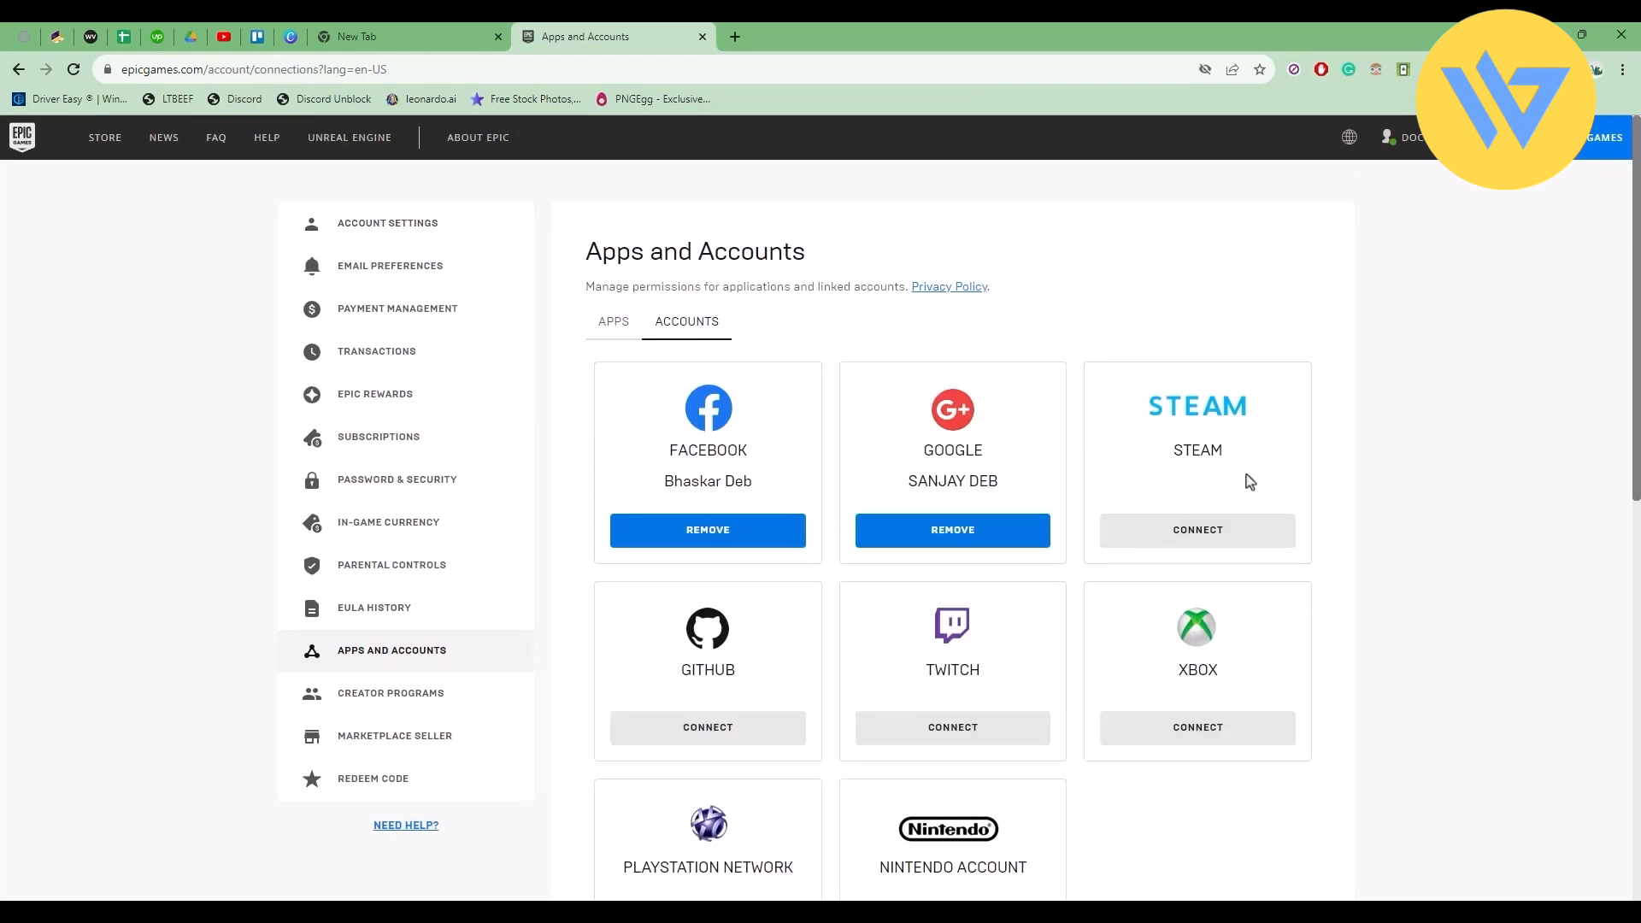
# Connect Steam: link account, sign in with the emailed code and approve data sharing.
pyautogui.click(1196, 530)
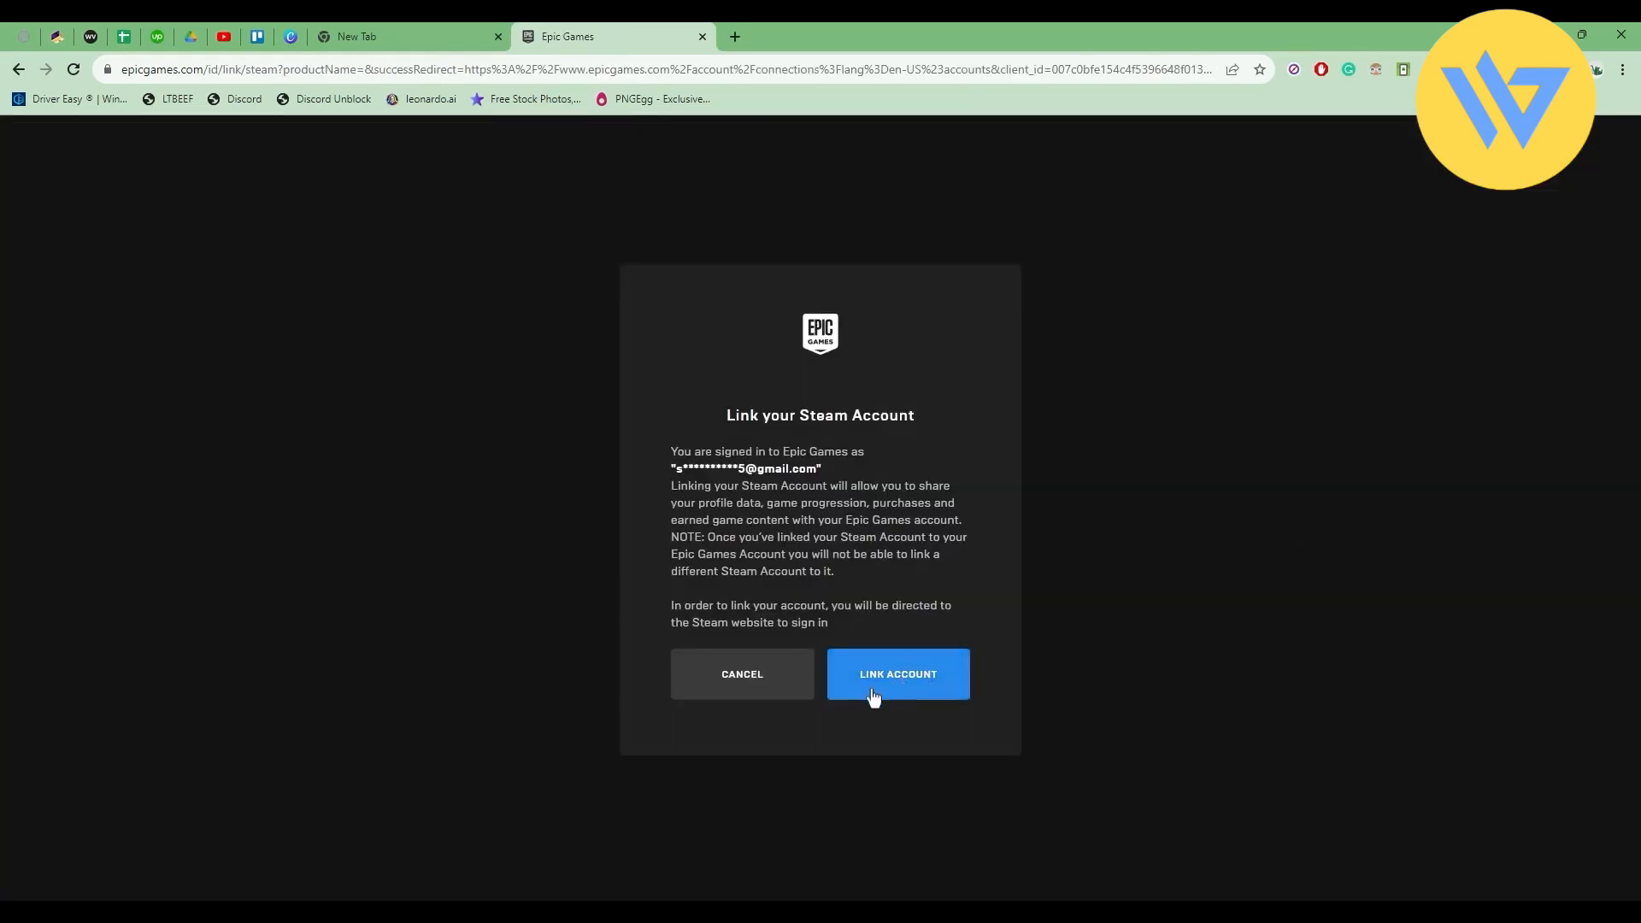
pyautogui.click(897, 675)
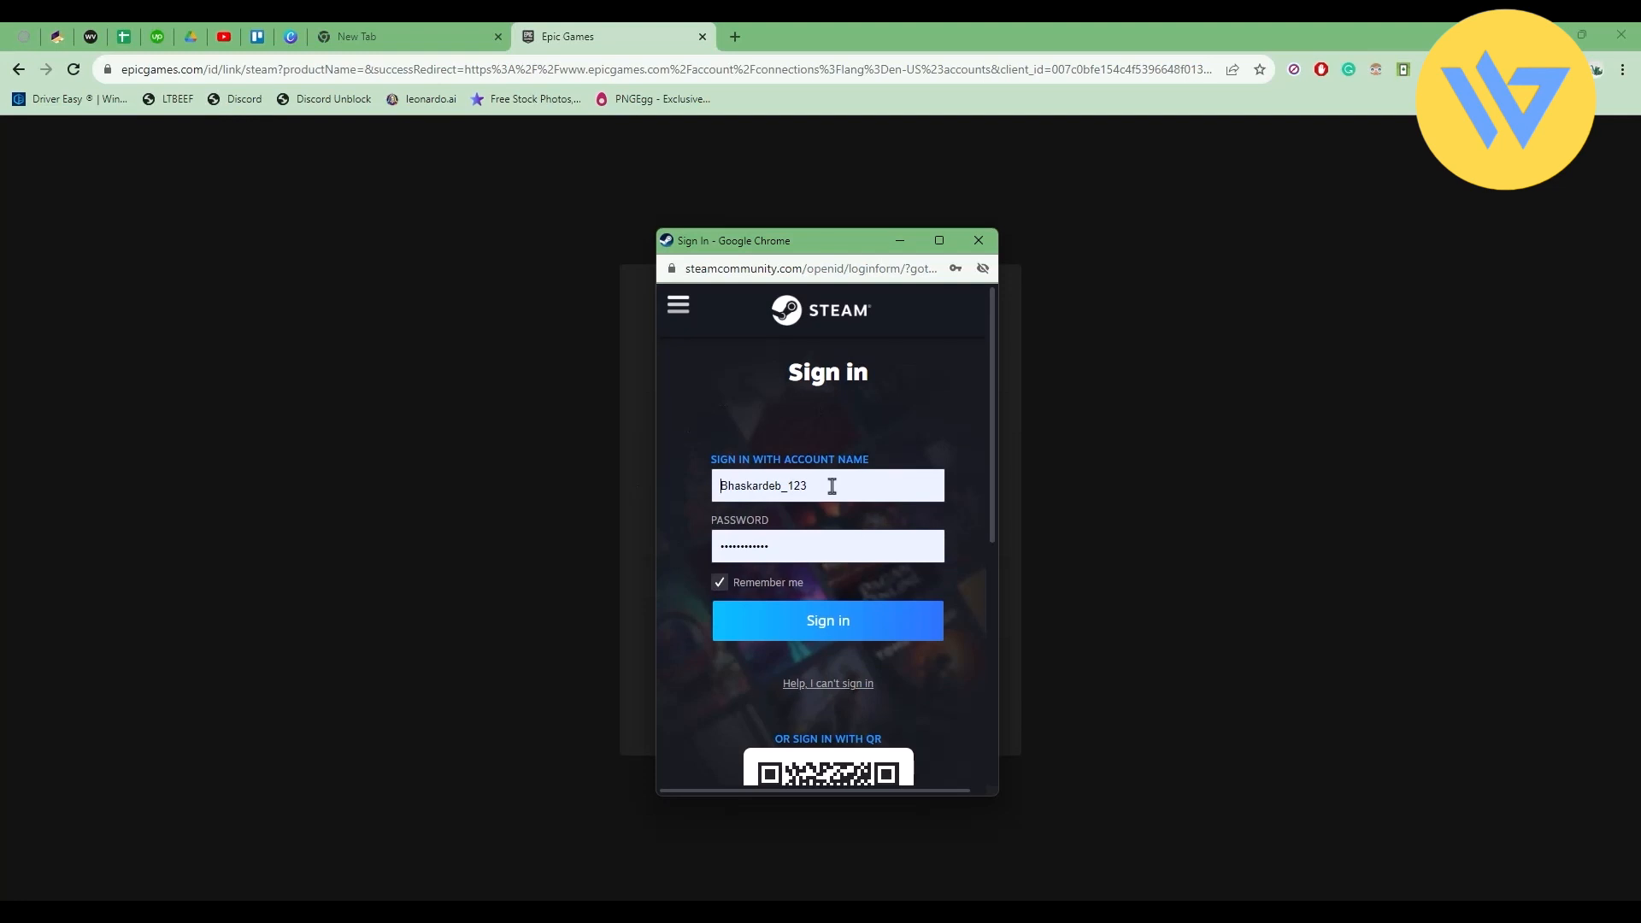
pyautogui.click(827, 620)
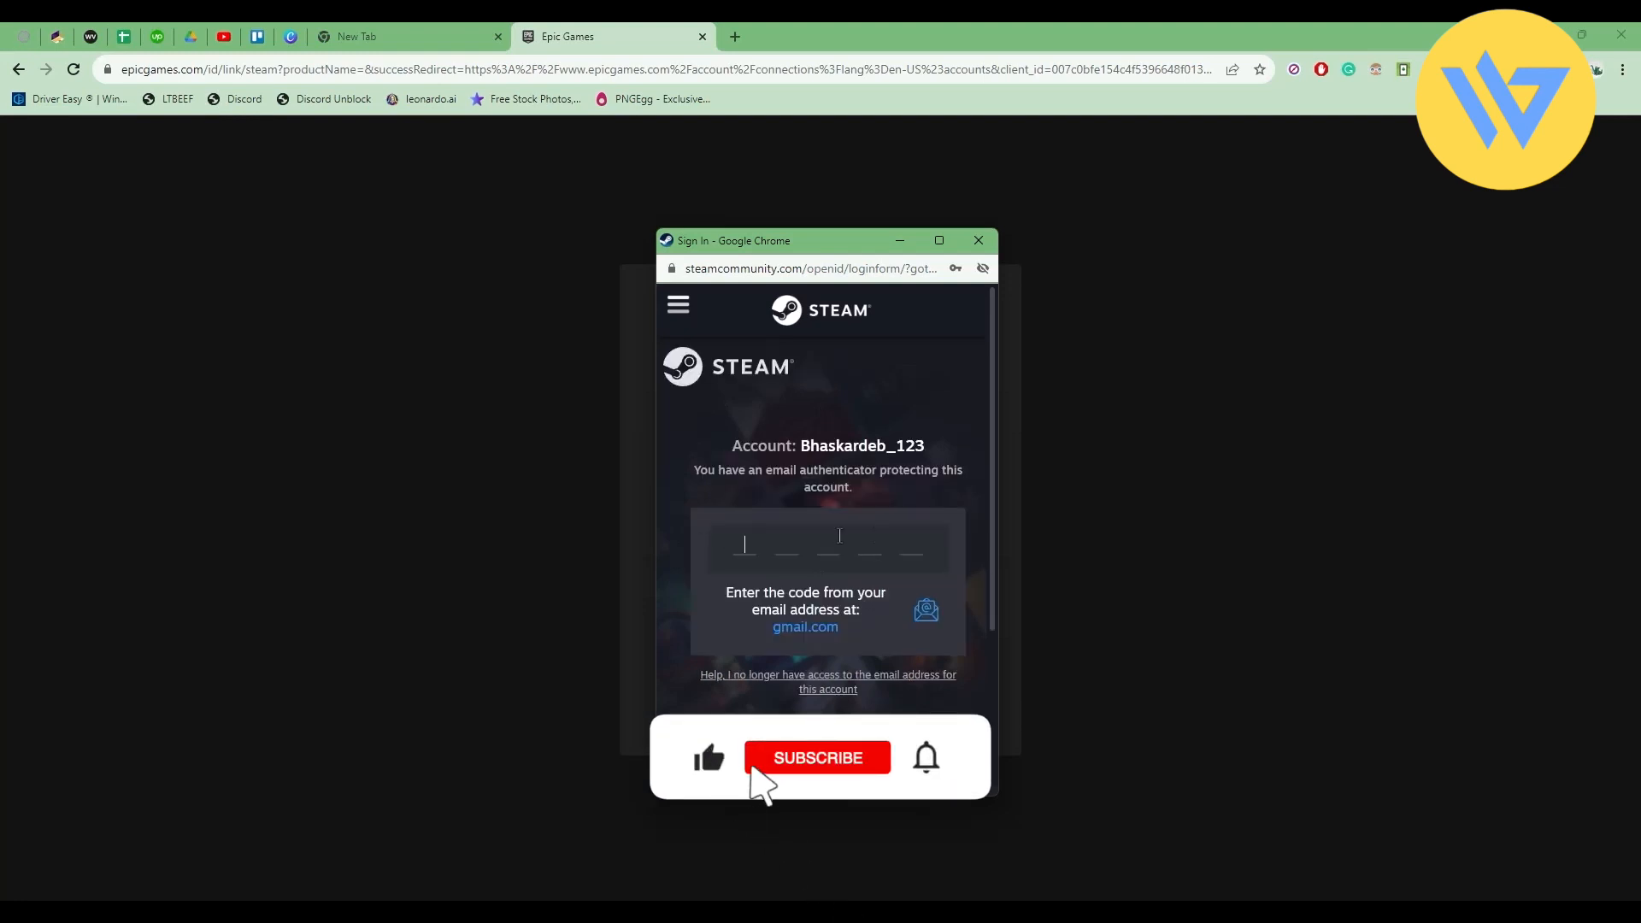
pyautogui.click(817, 757)
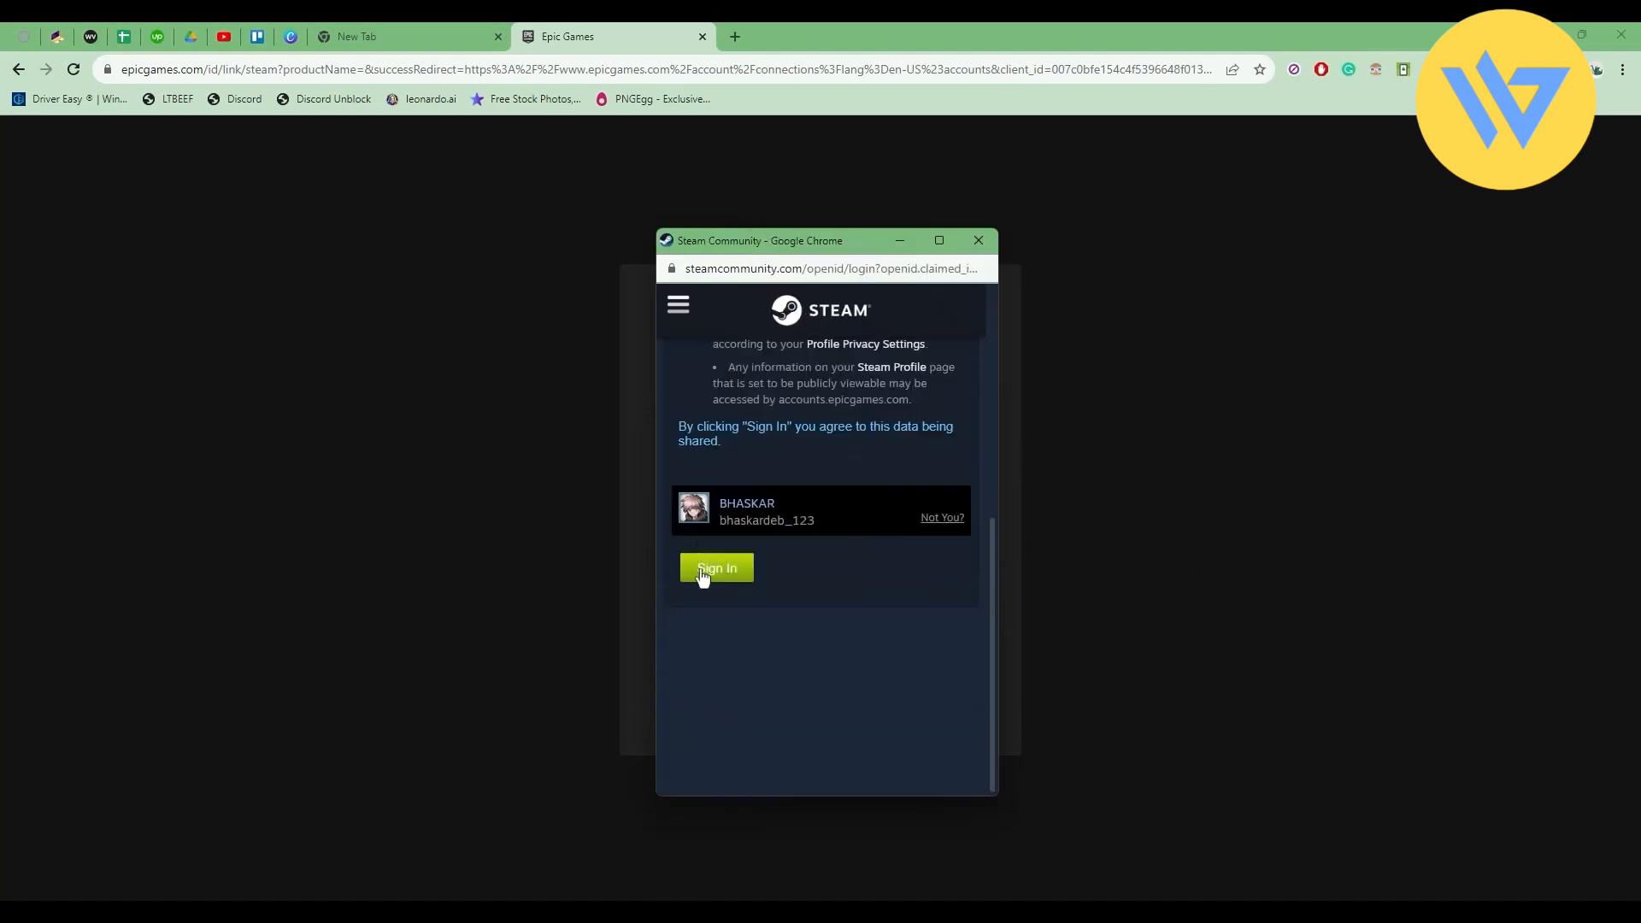
pyautogui.click(716, 568)
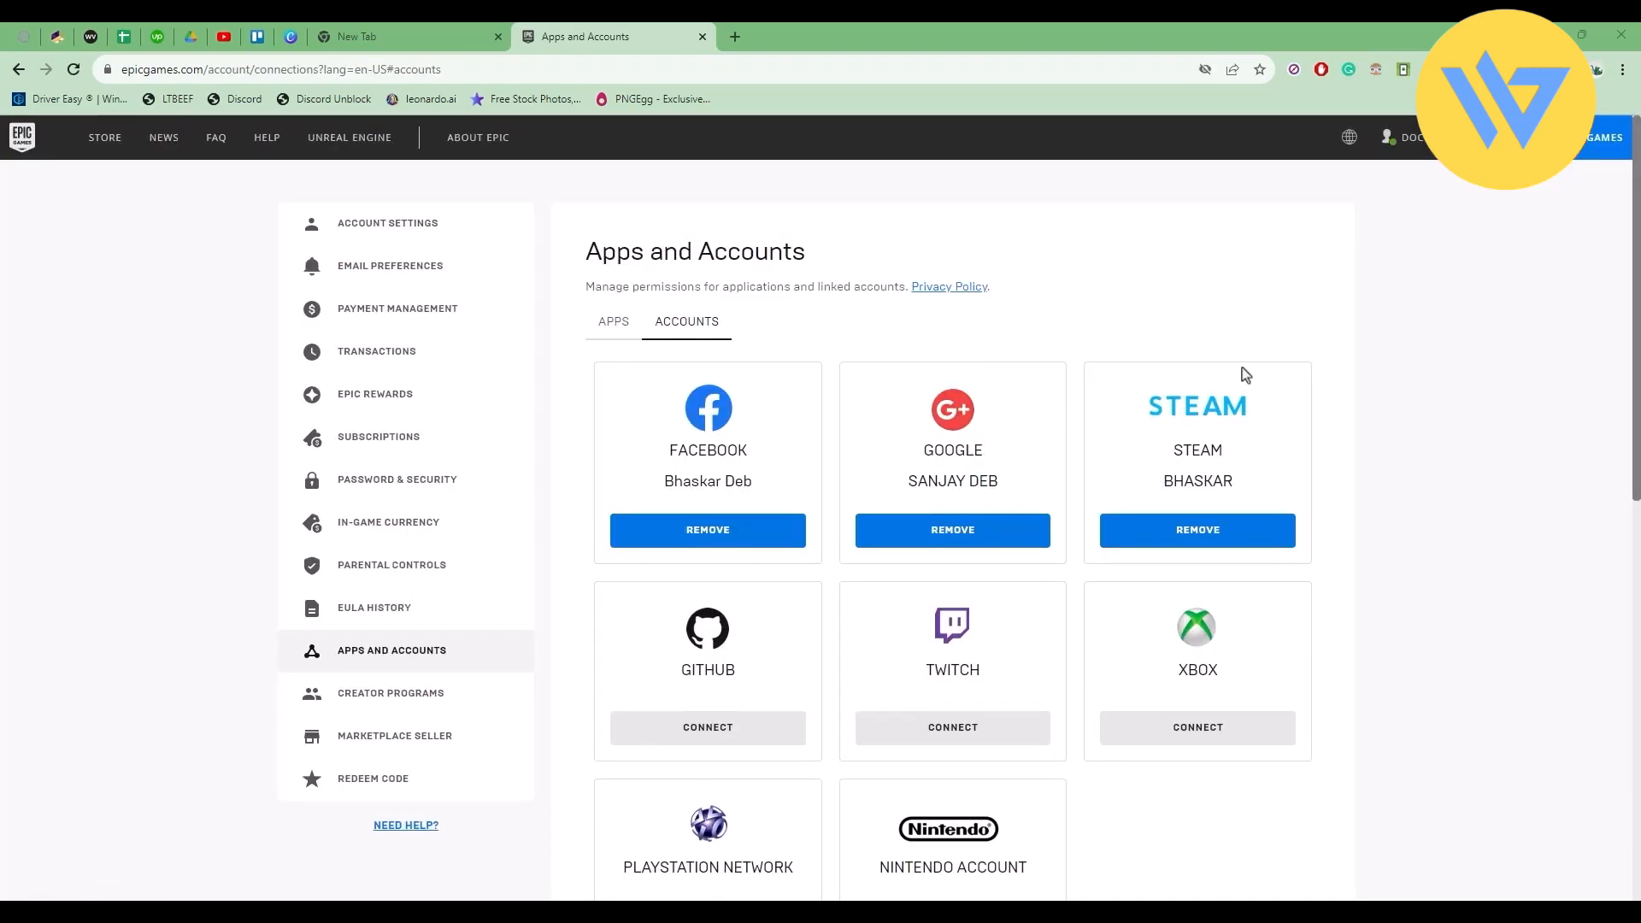
pyautogui.moveTo(1135, 499)
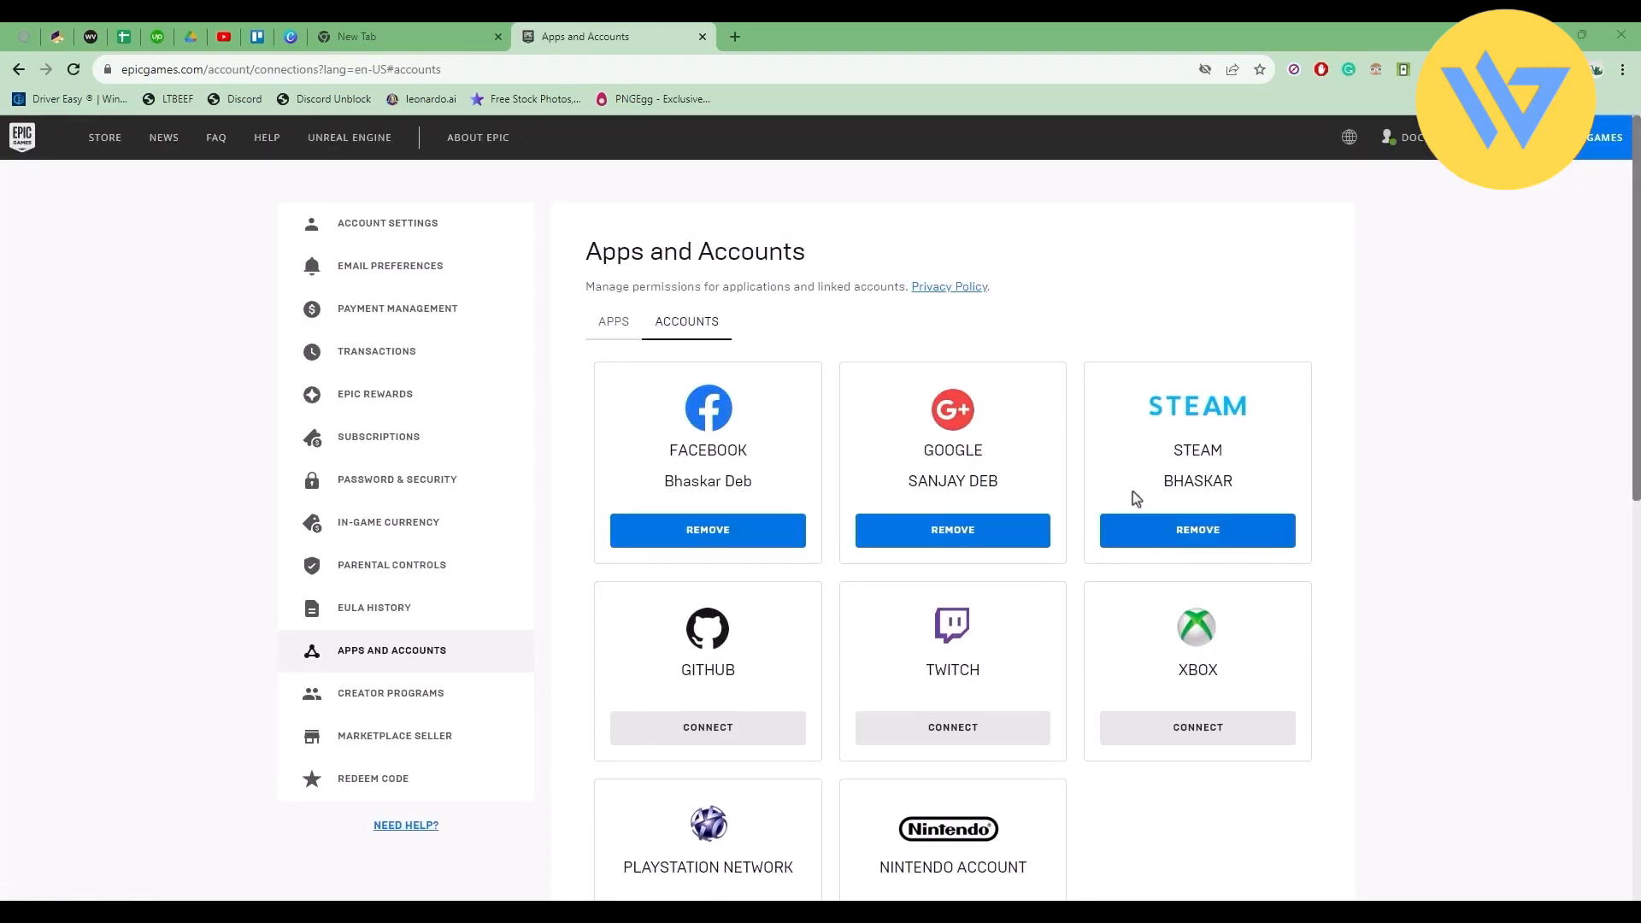
pyautogui.moveTo(1344, 537)
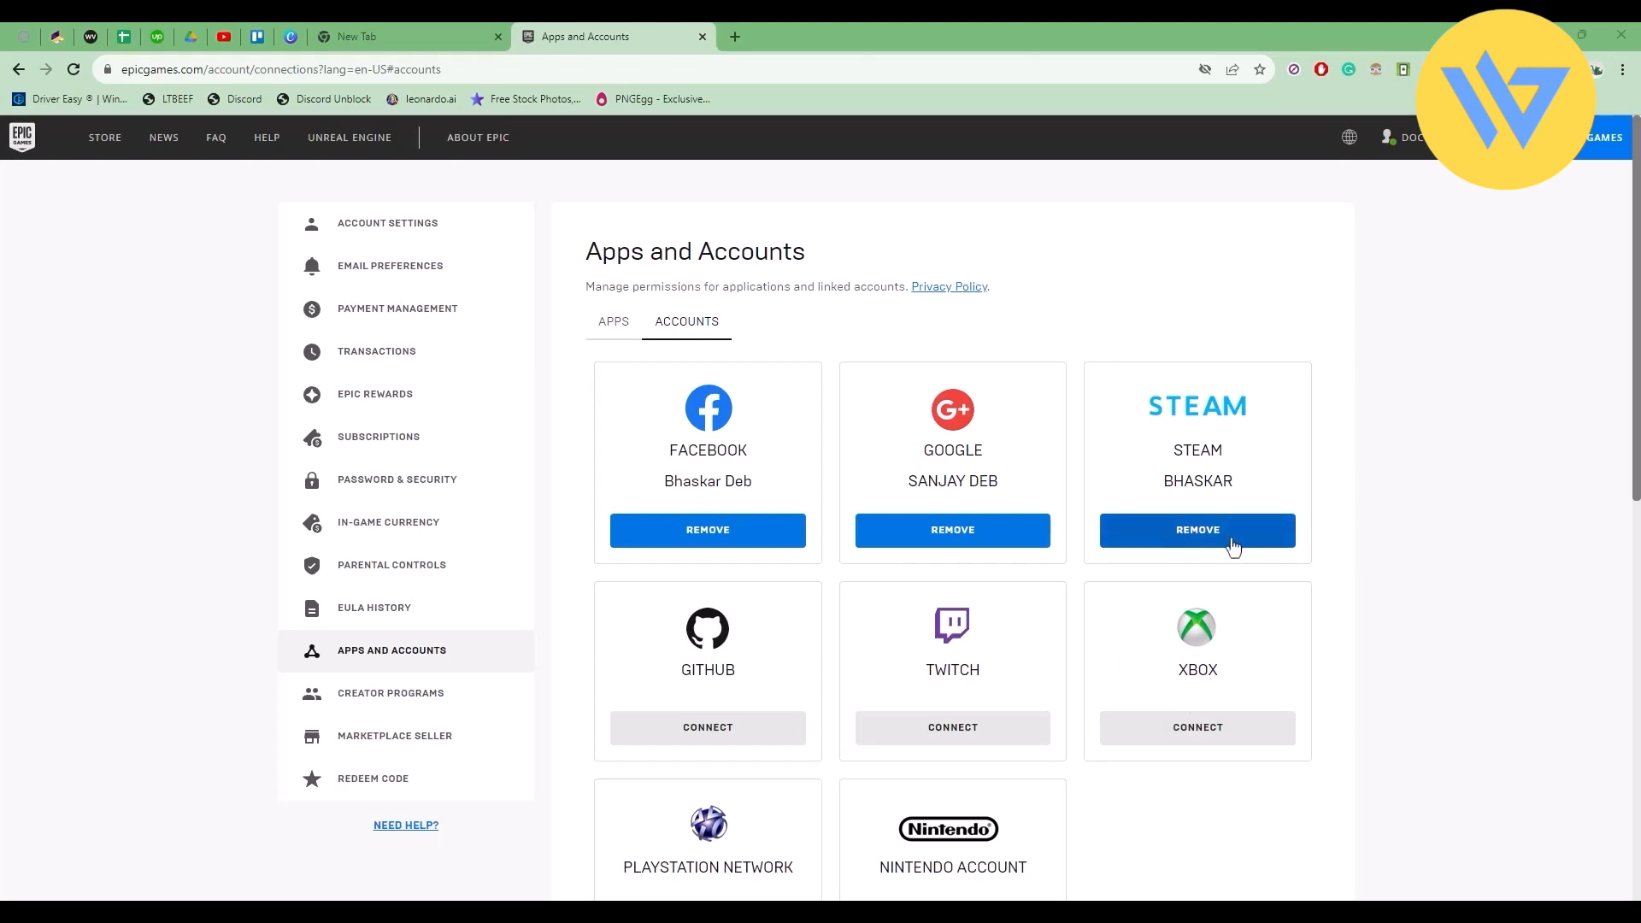
pyautogui.moveTo(1230, 578)
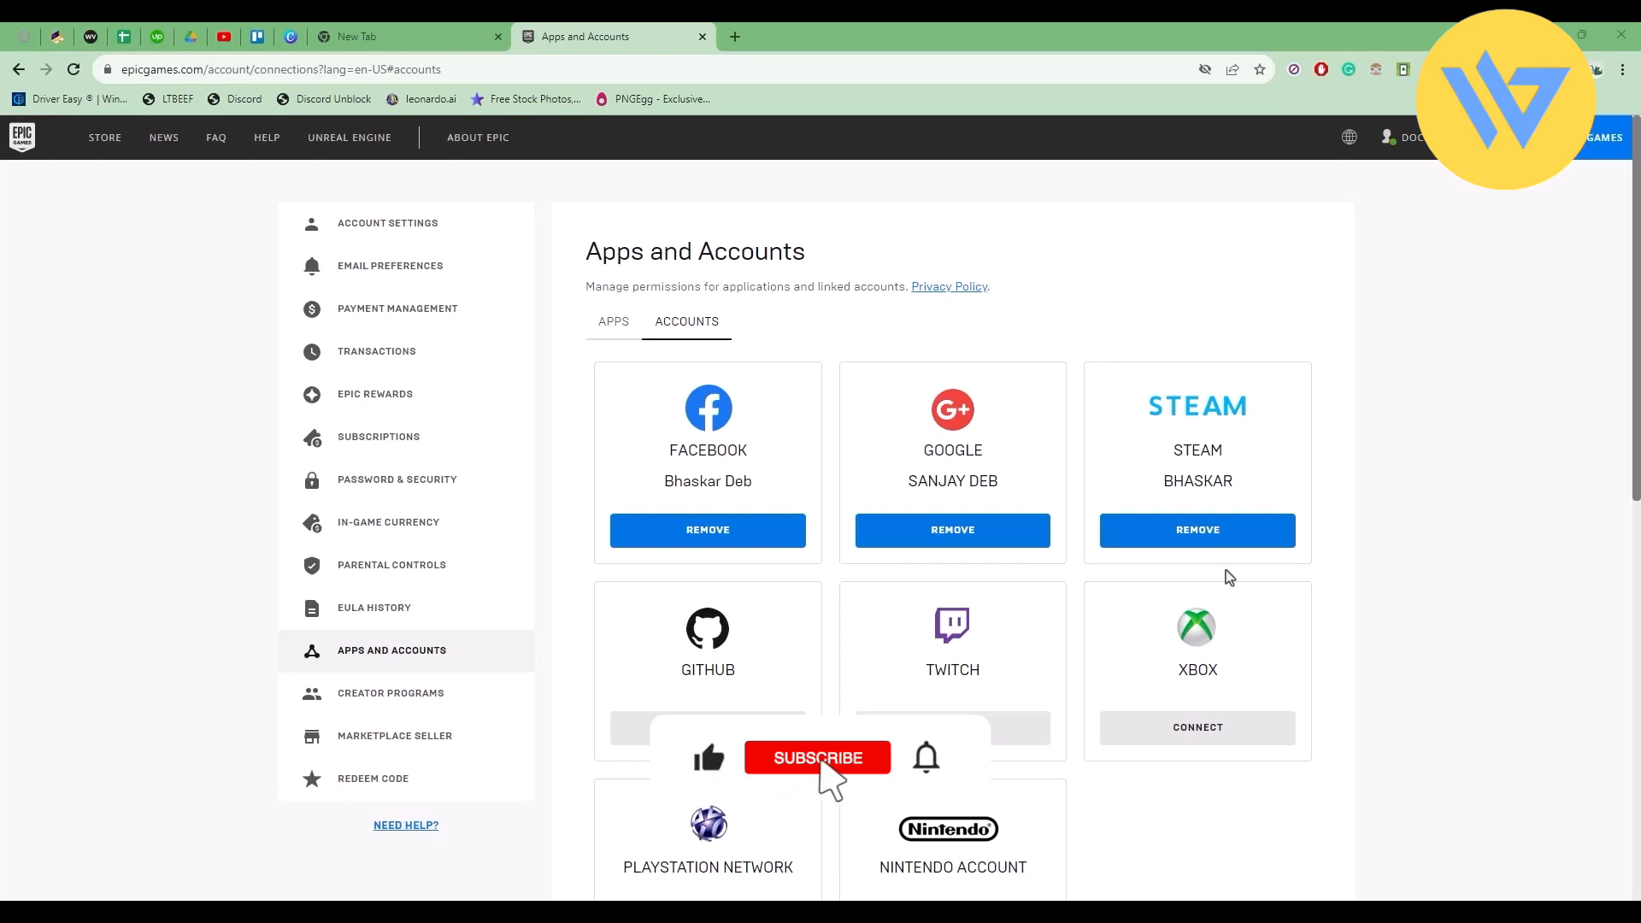
pyautogui.click(817, 758)
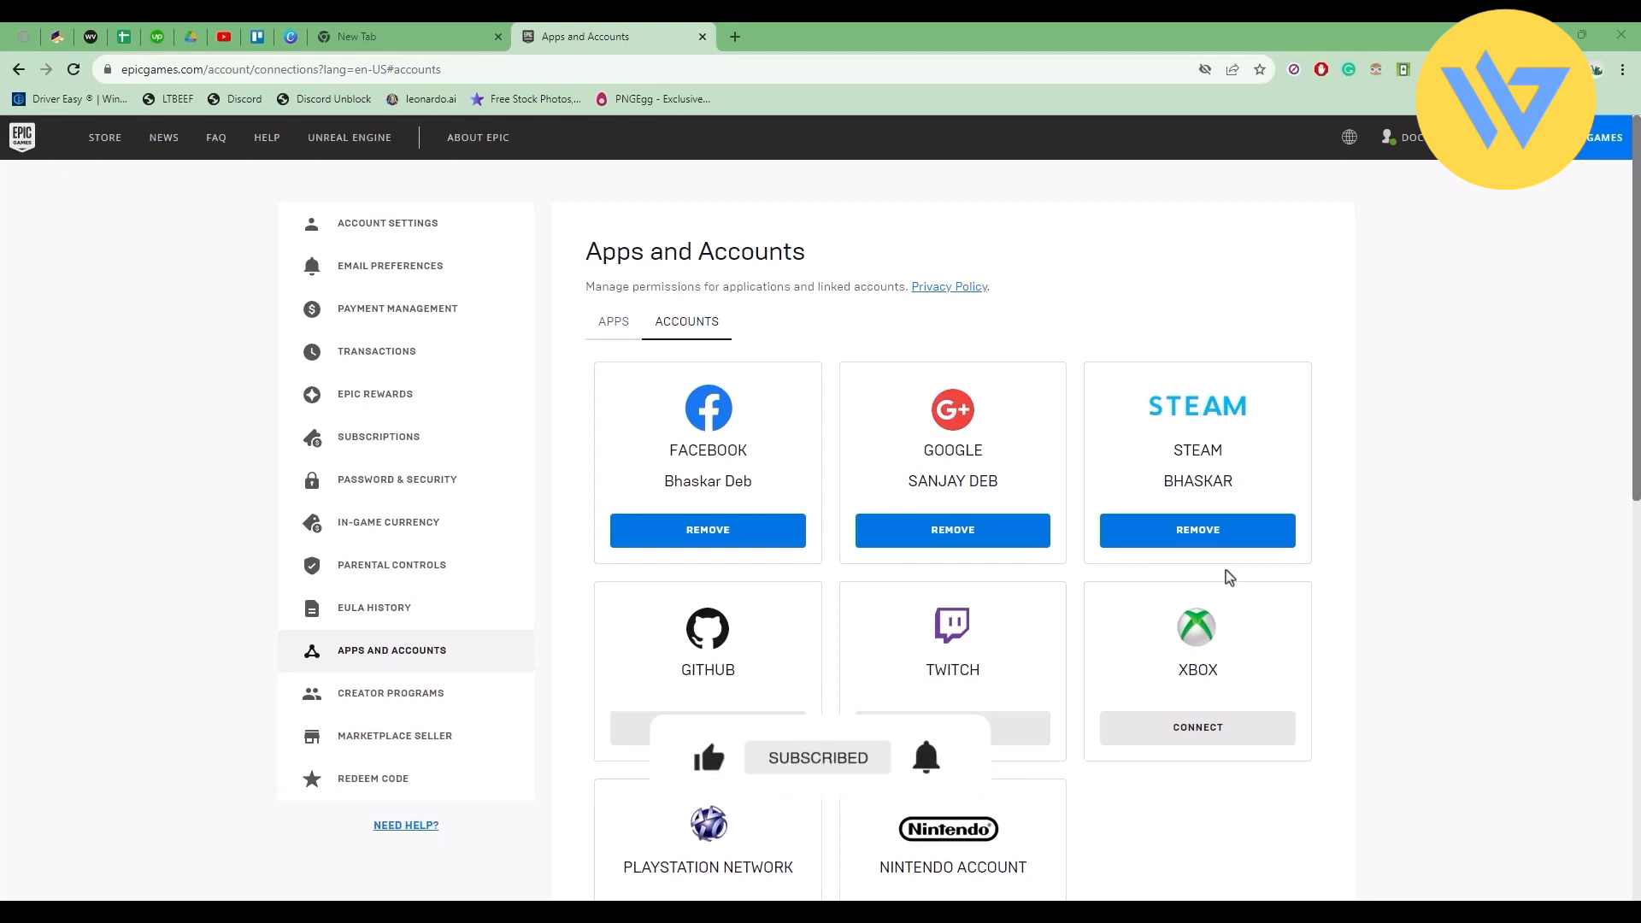